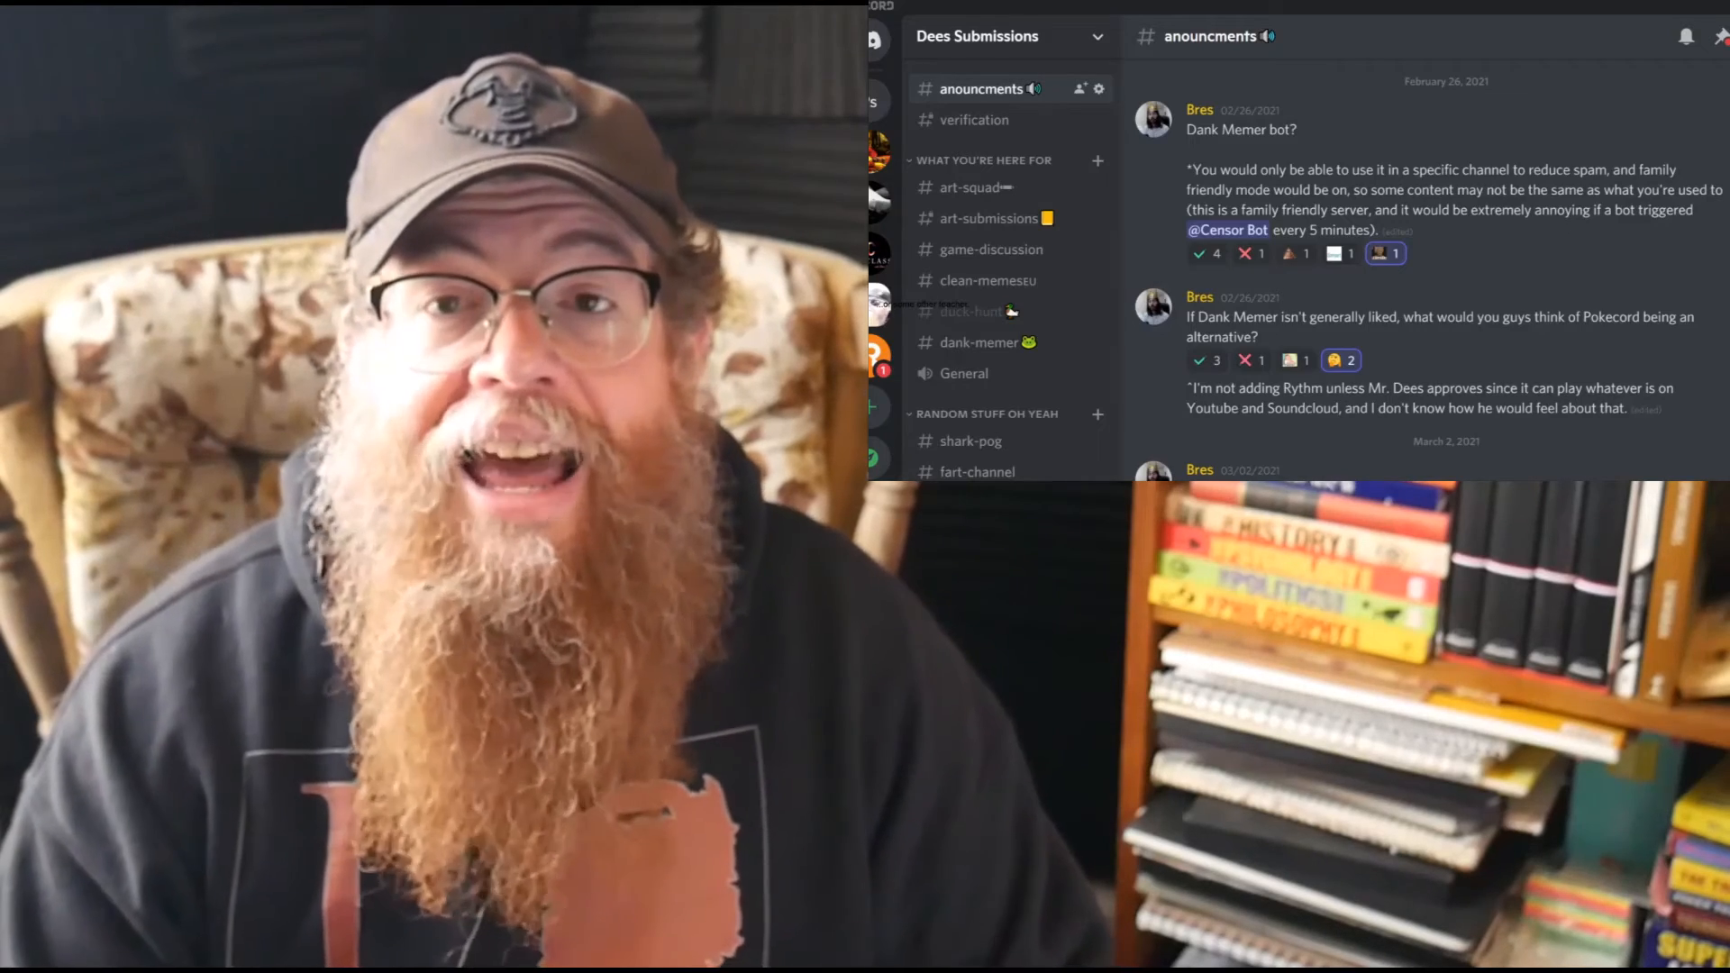
Step: Finish scrolling announcements, then switch to the art-squad channel and browse its shared images
scroll("down", 3)
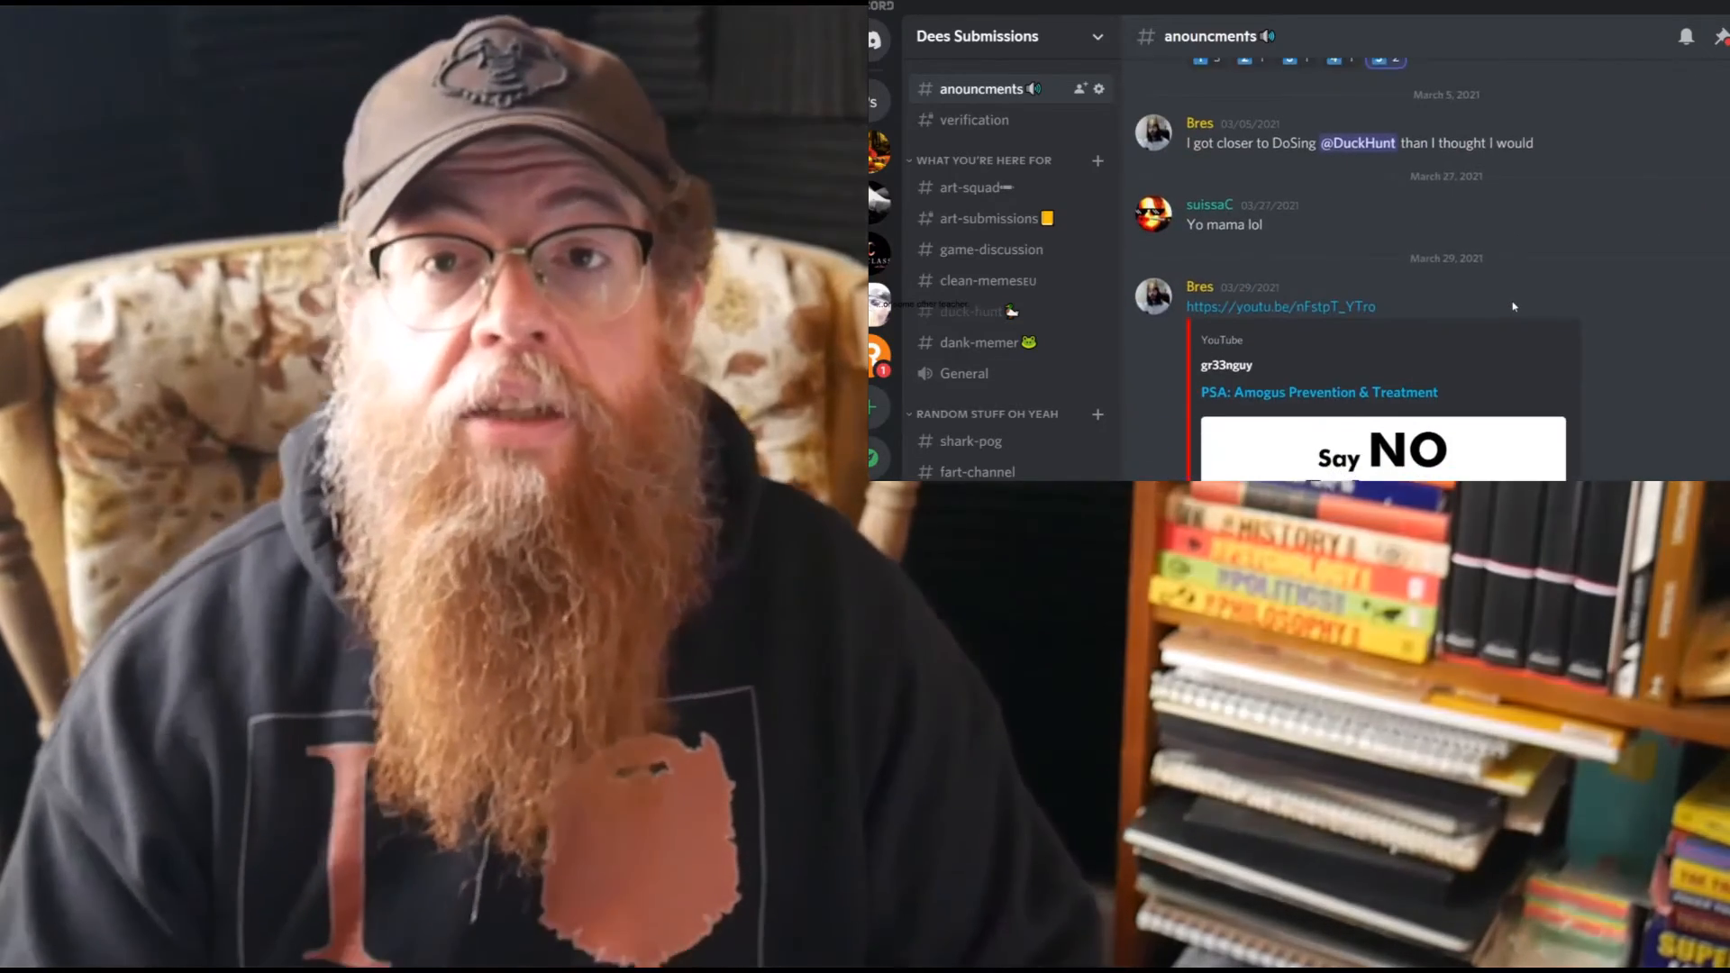
left_click(973, 187)
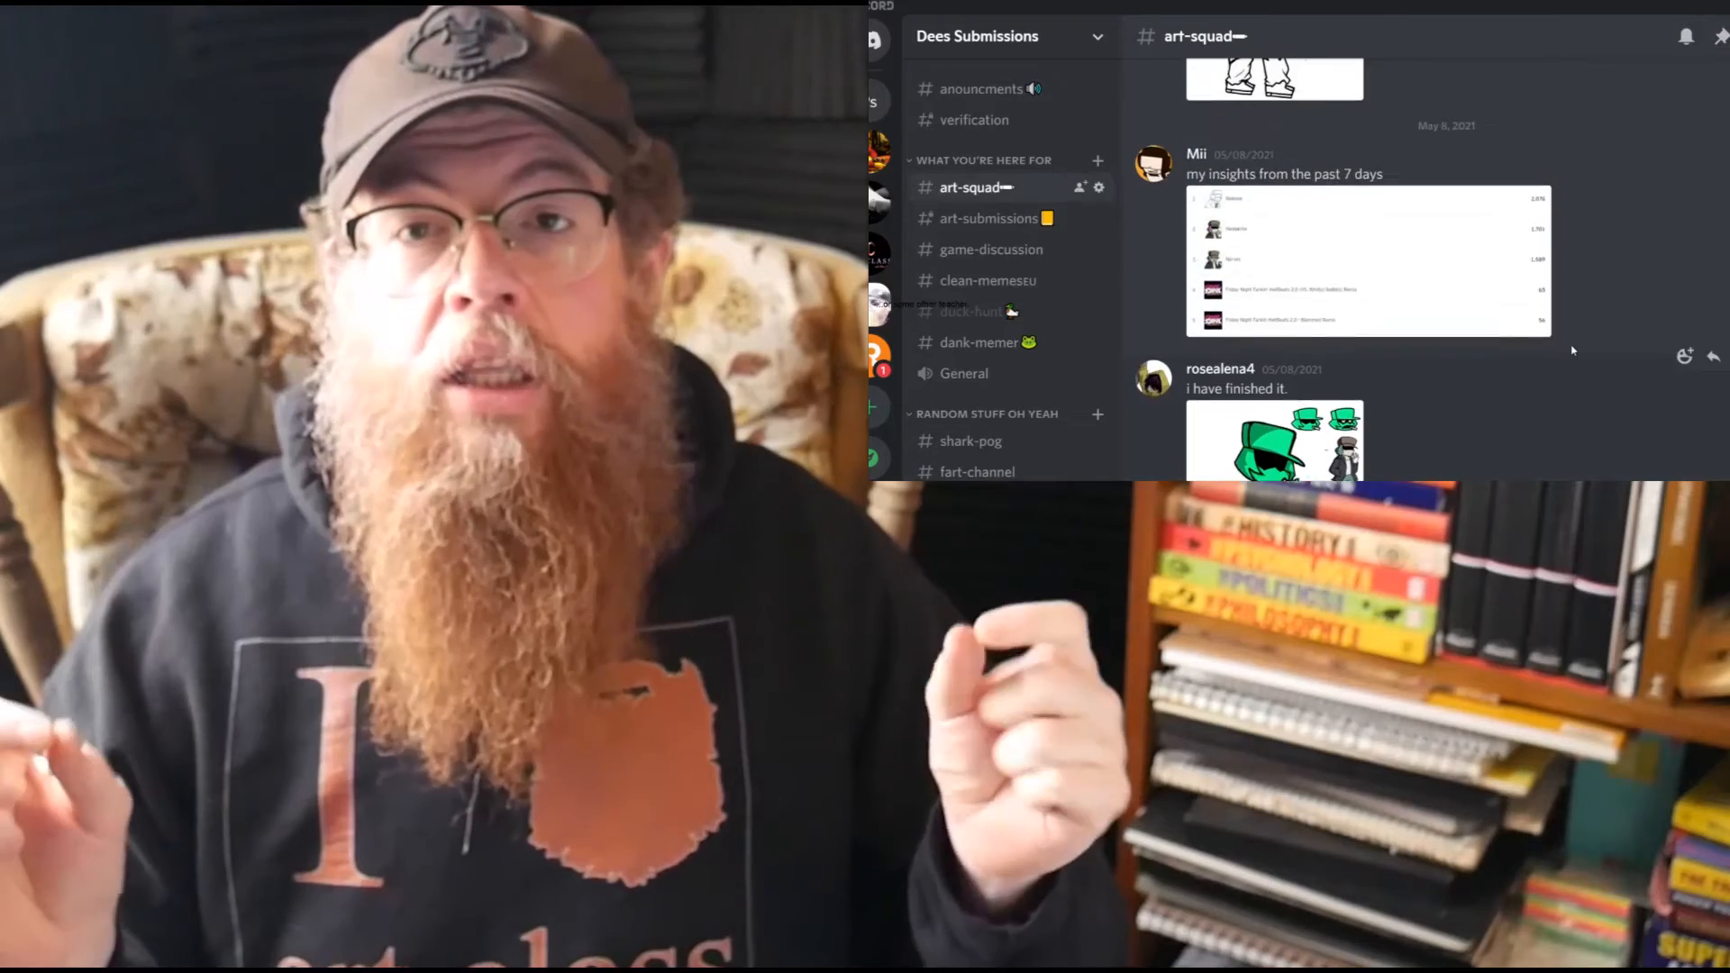
scroll("up", 3)
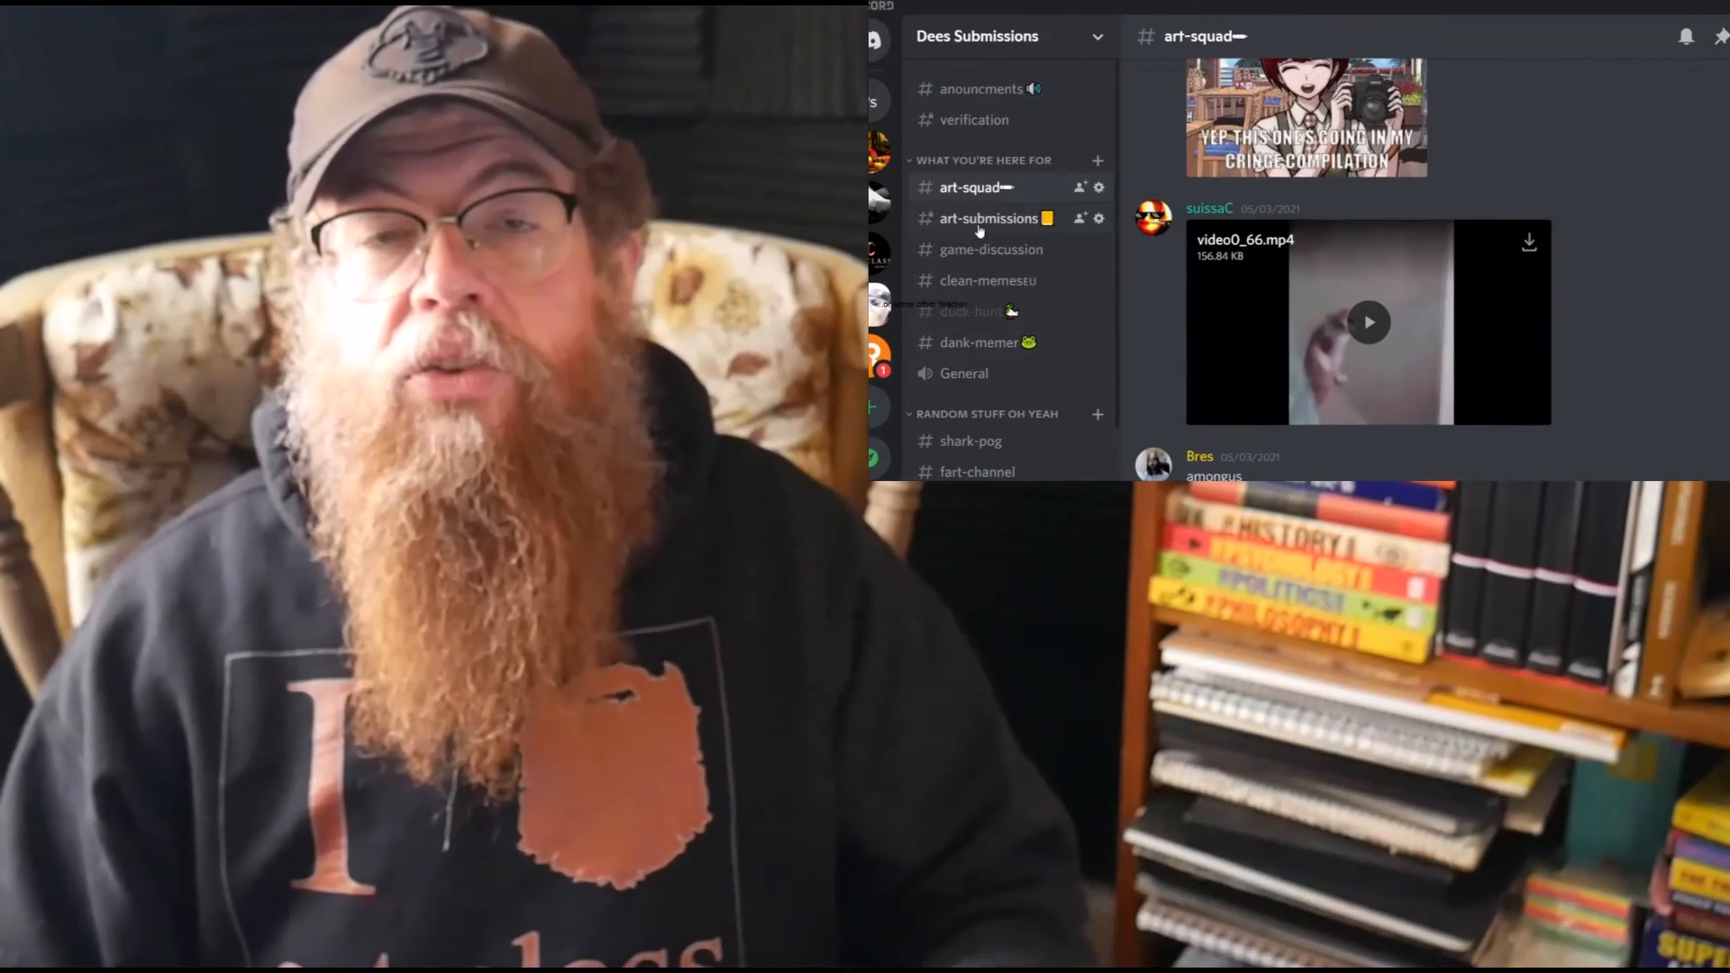
Step: Browse the drawings and artwork posted in the art-submissions channel
left_click(989, 217)
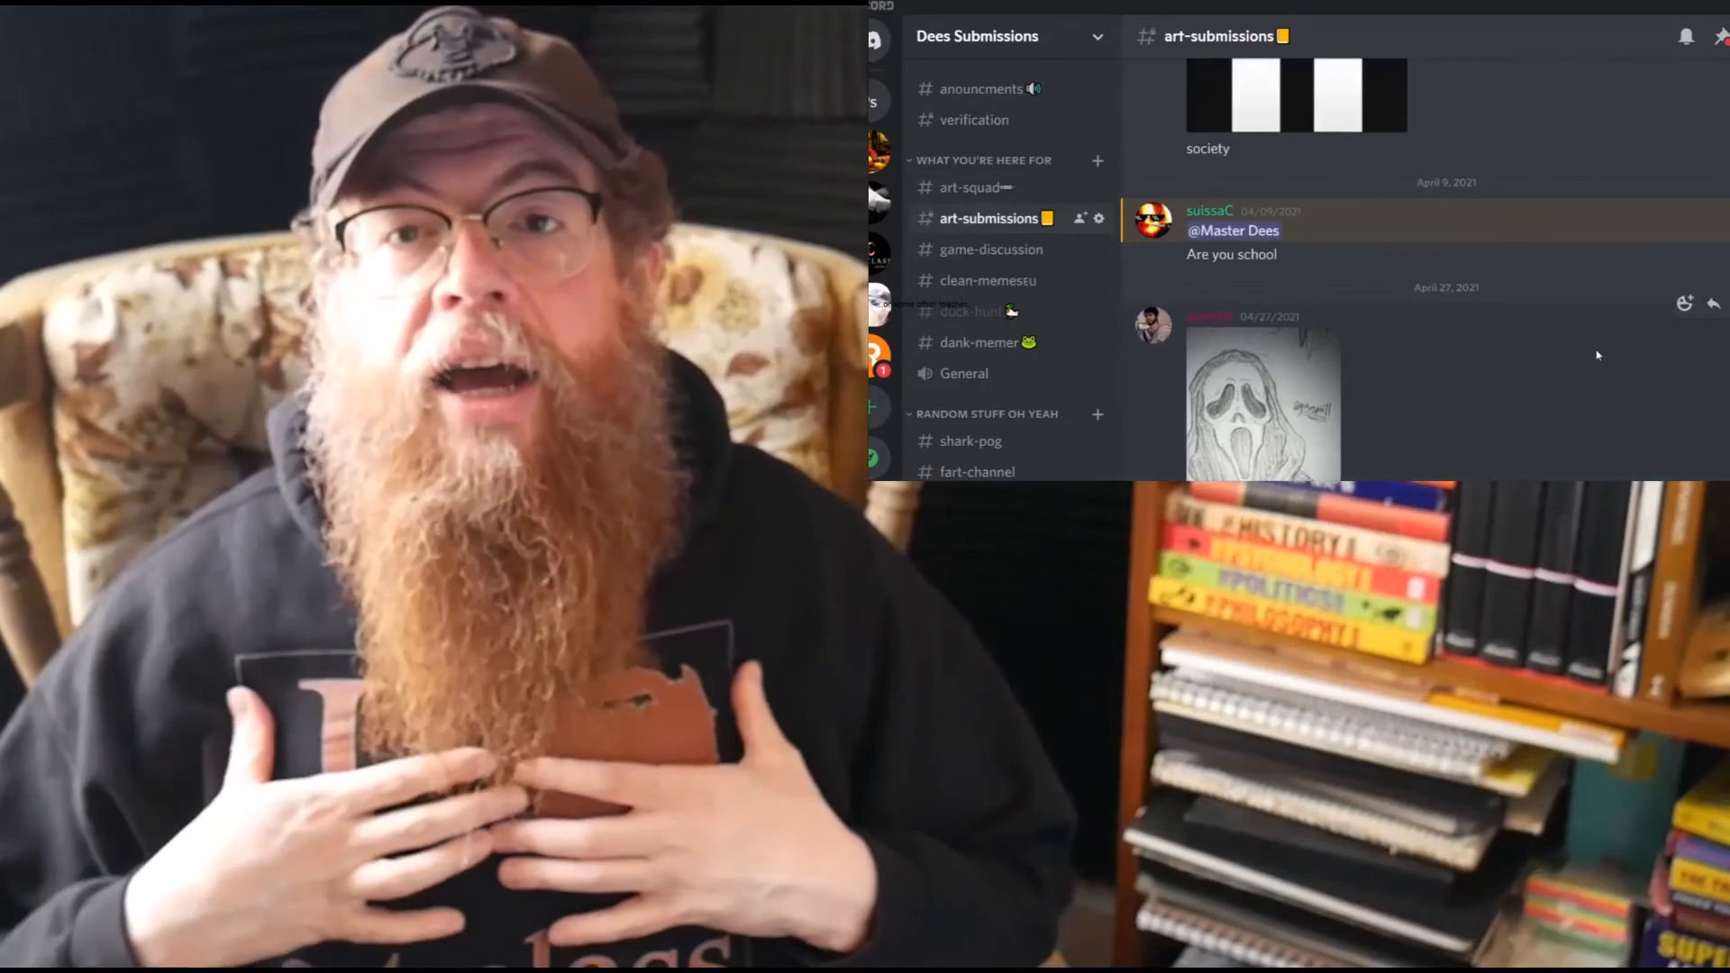
scroll("down", 3)
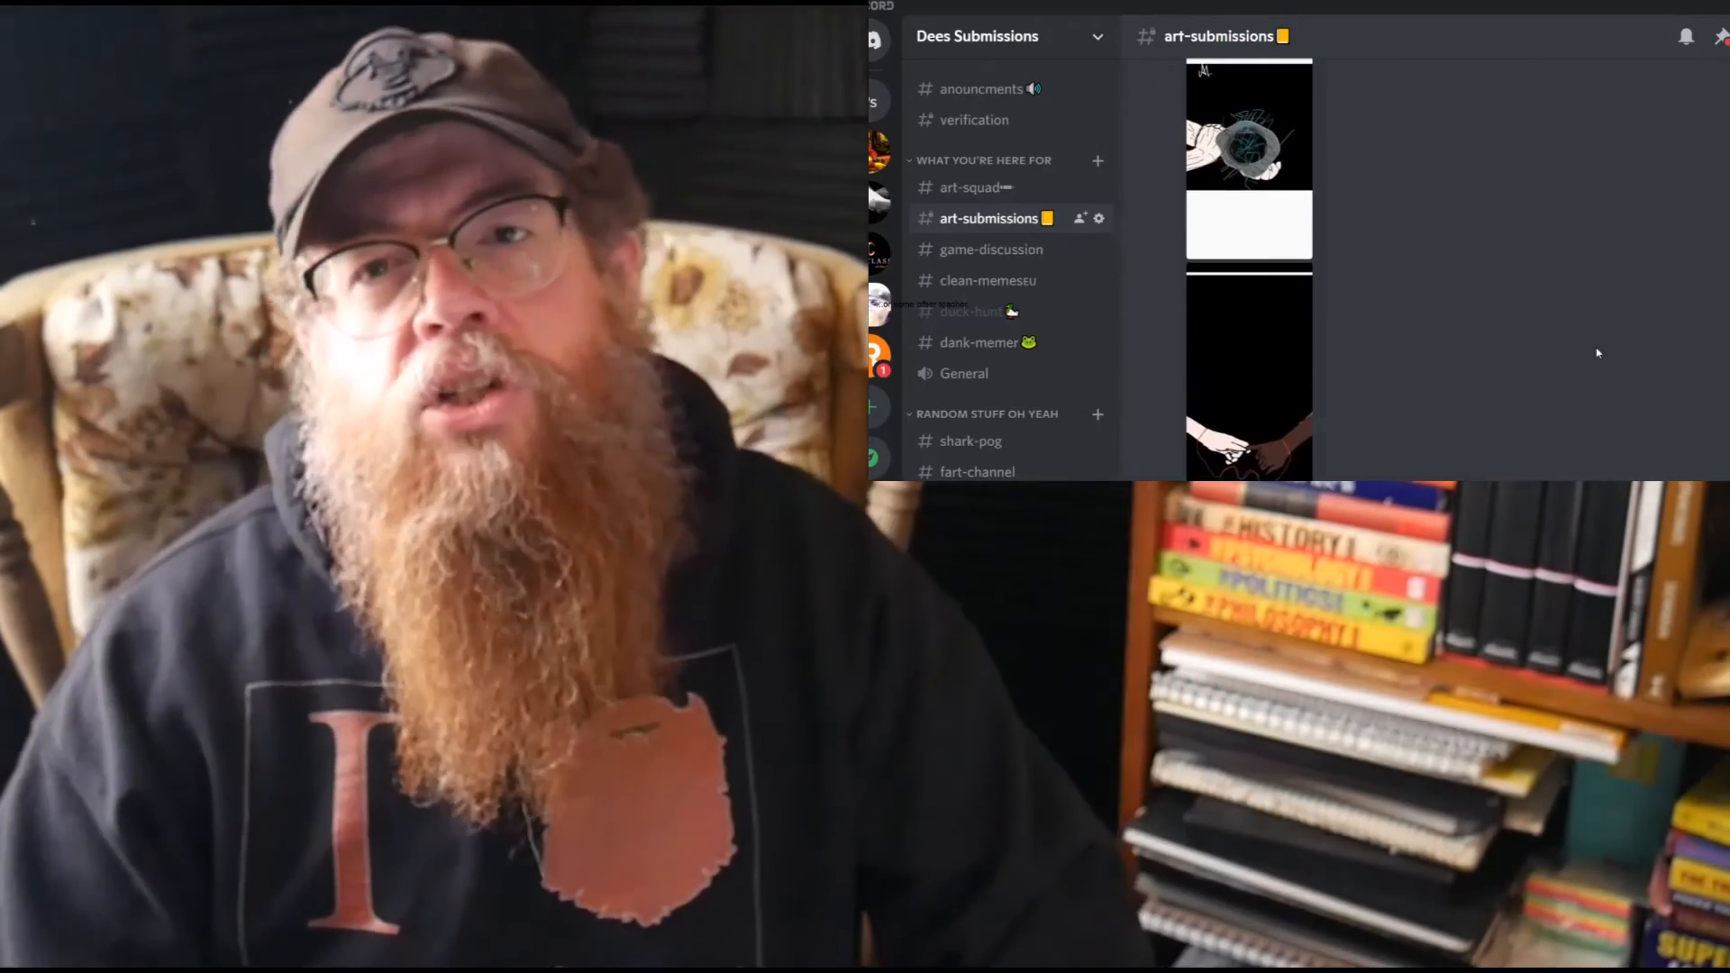
mouse_move(969, 441)
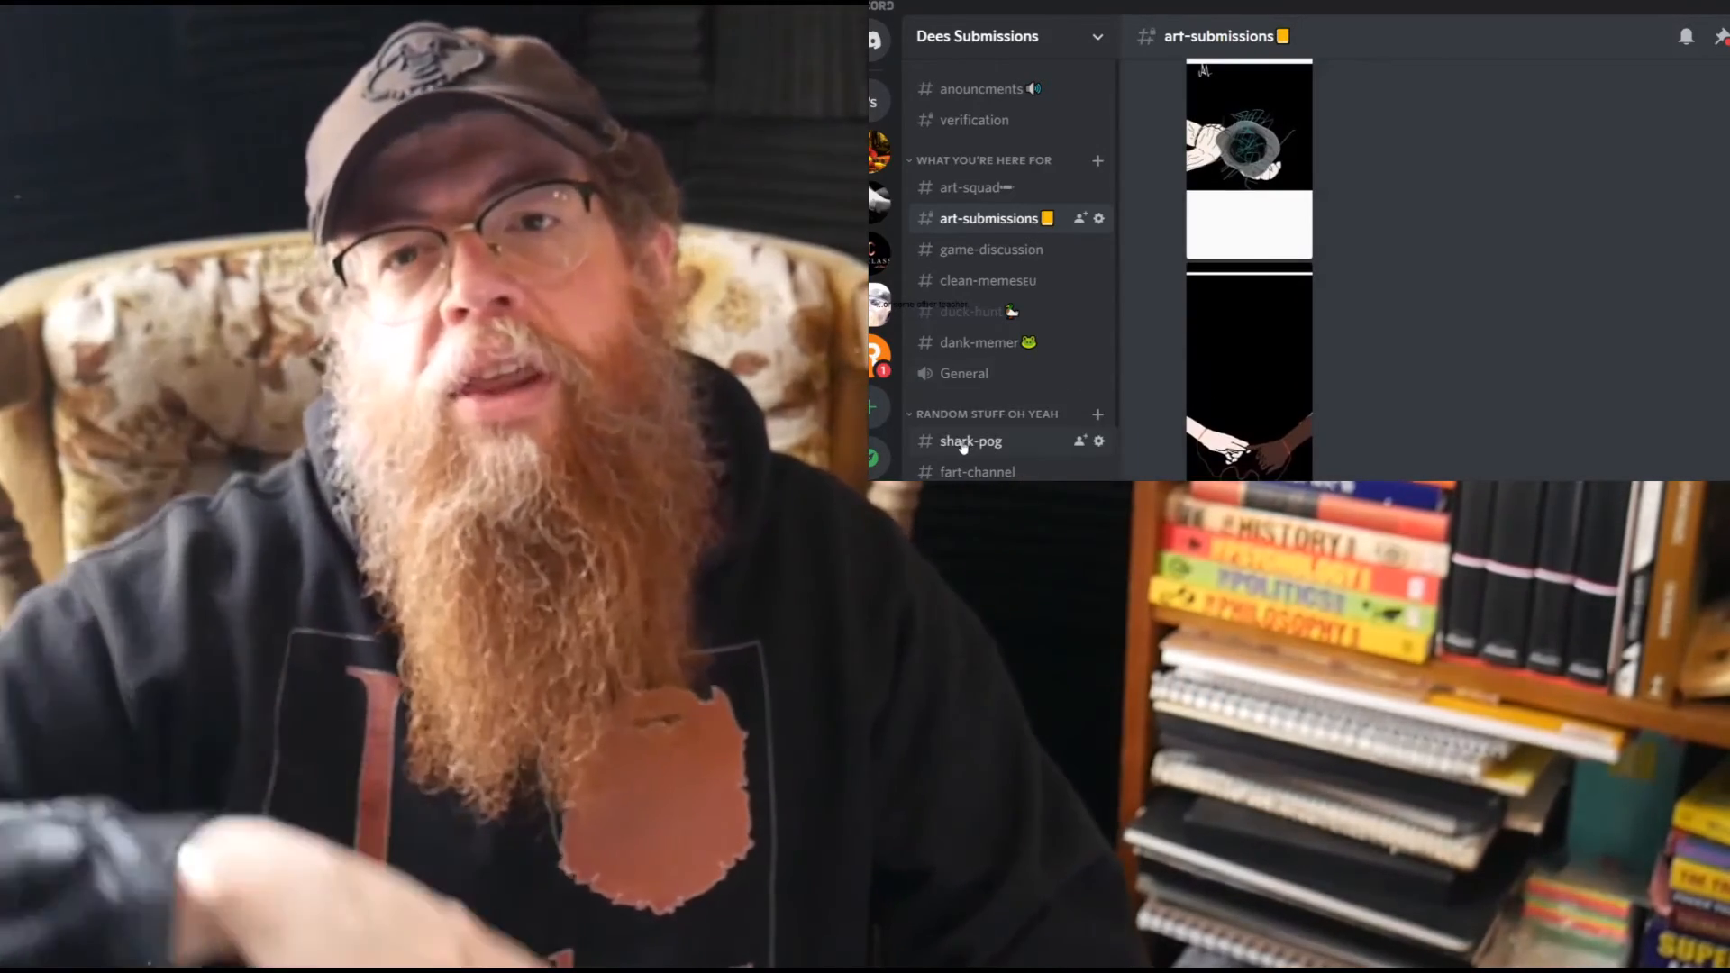
Step: Visit the shark-pog channel and scroll through its messages
left_click(969, 441)
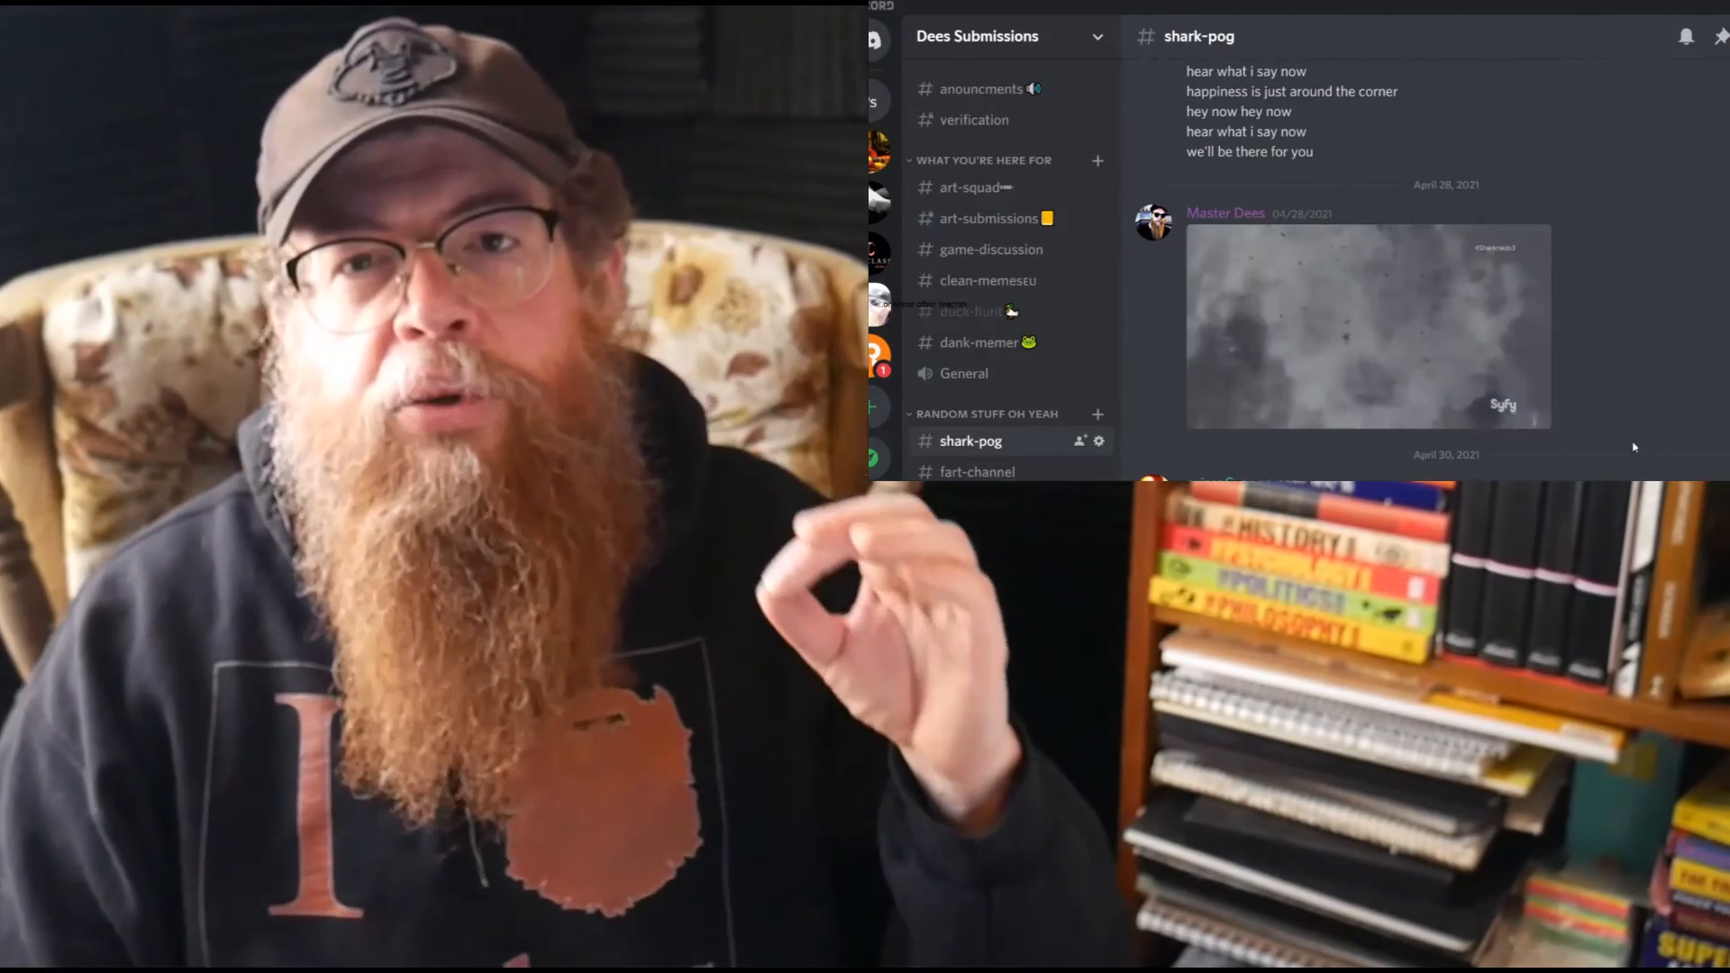
scroll("down", 3)
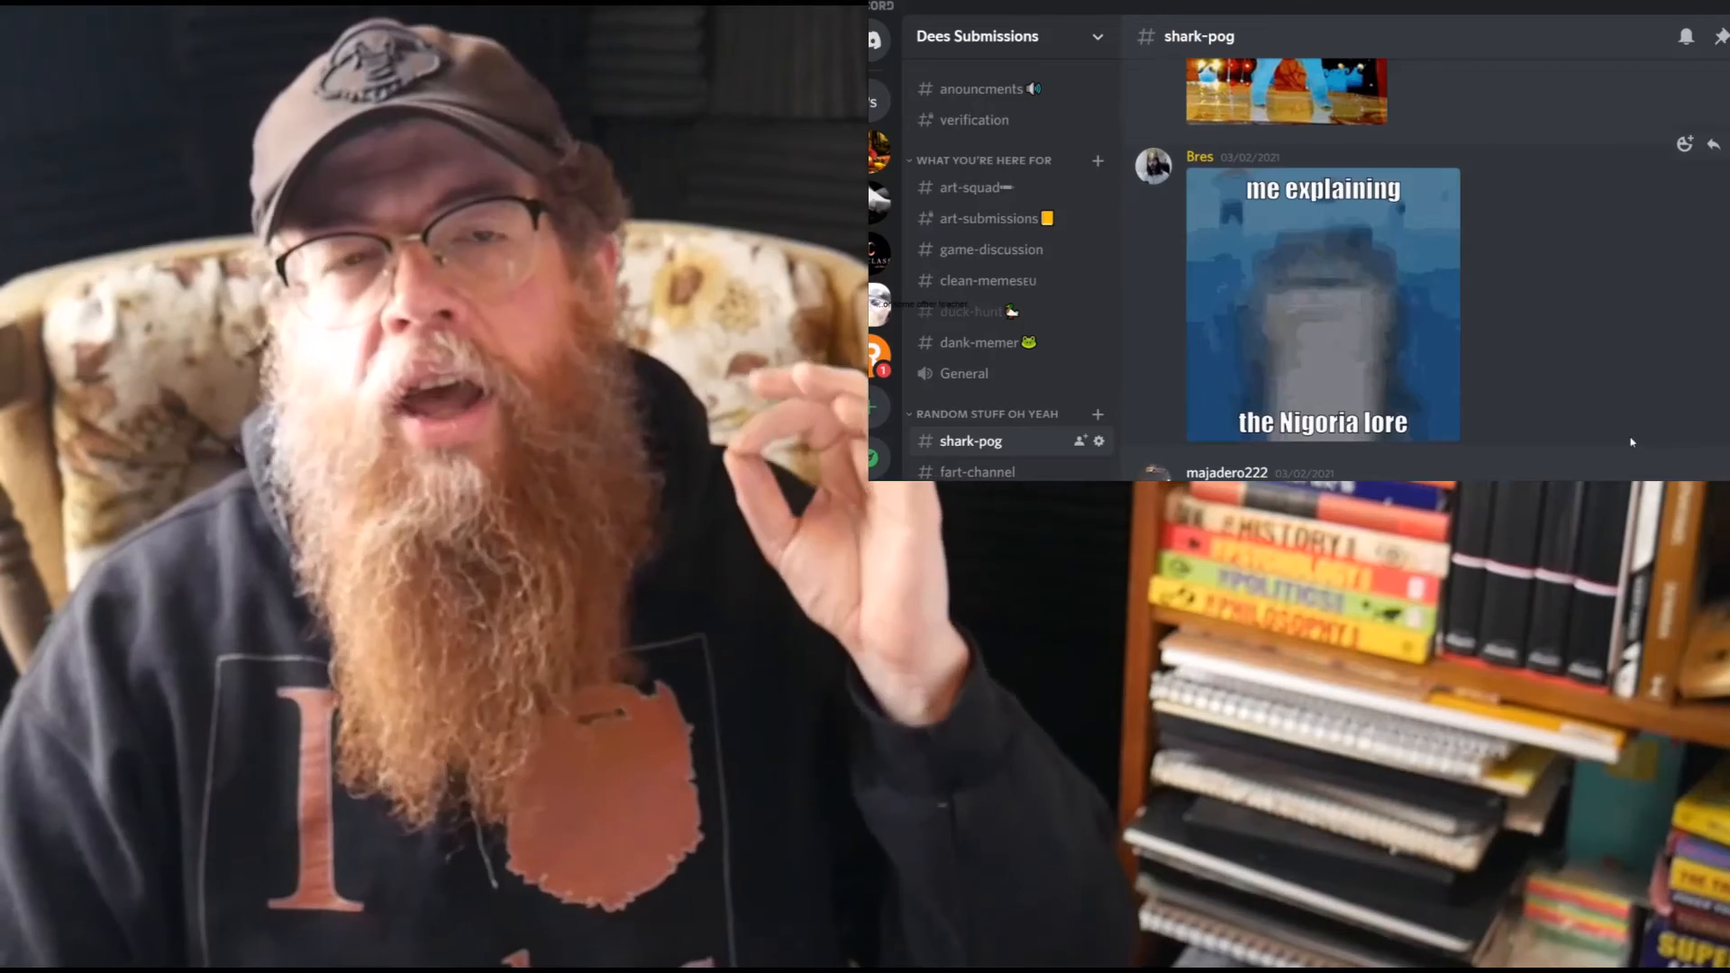
scroll("down", 3)
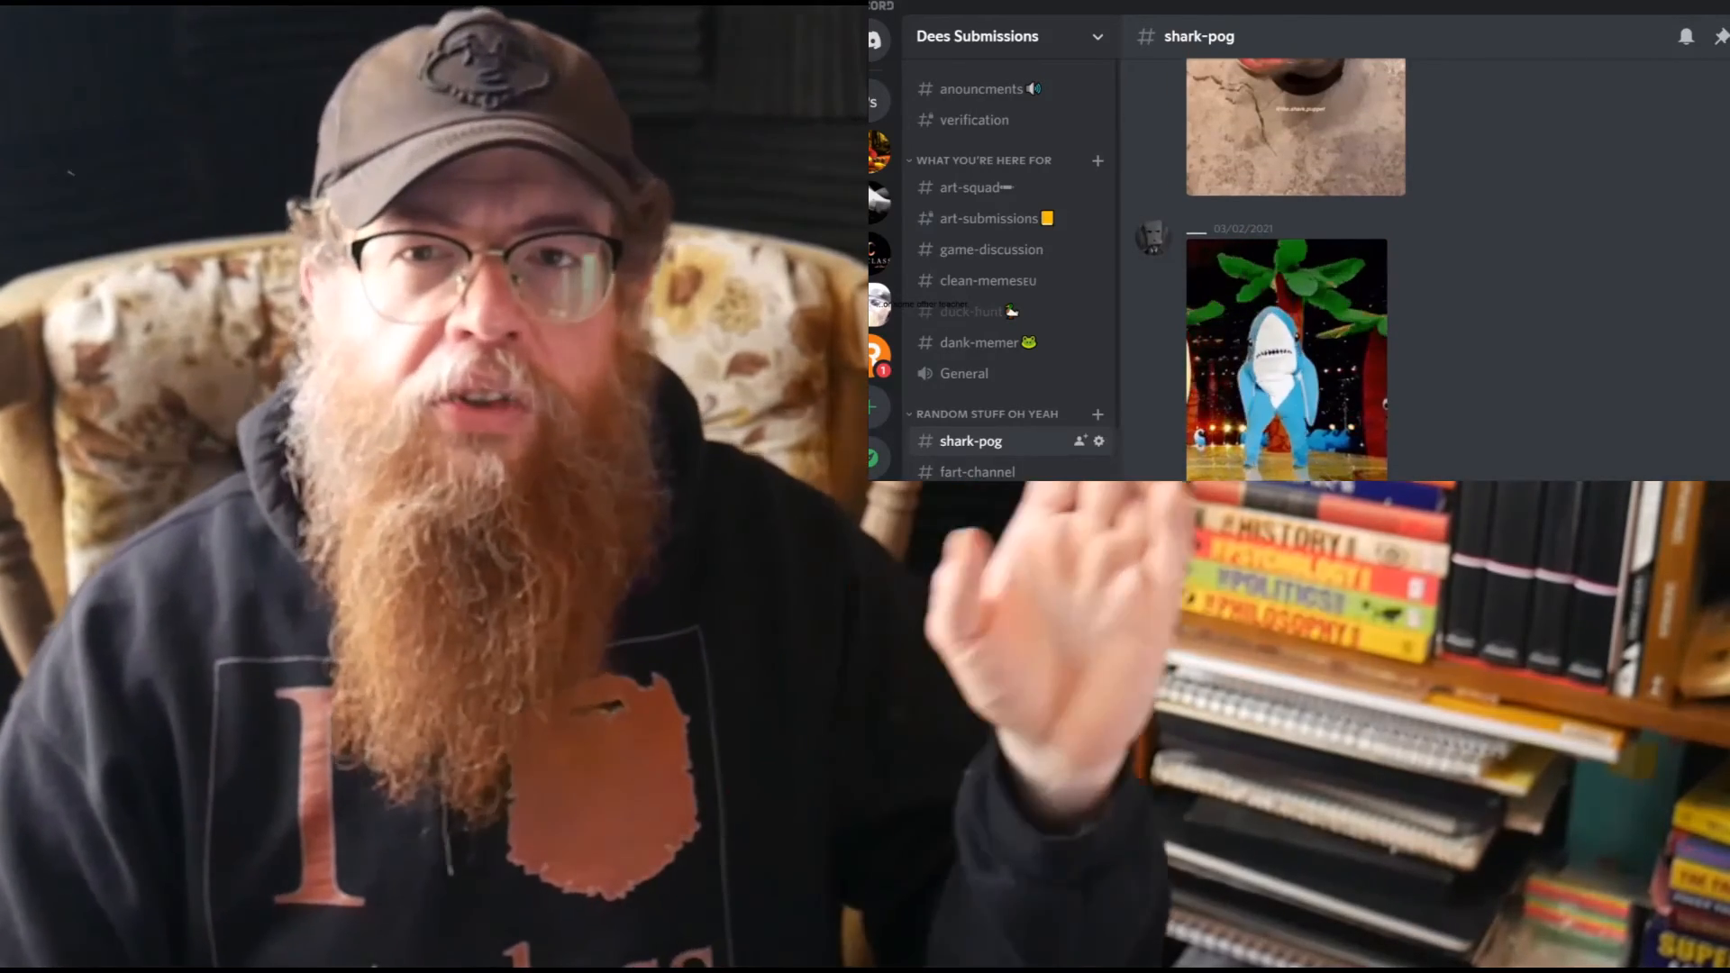
Step: Pass through fart-channel and scroll the clean-memes channel's posts
left_click(975, 472)
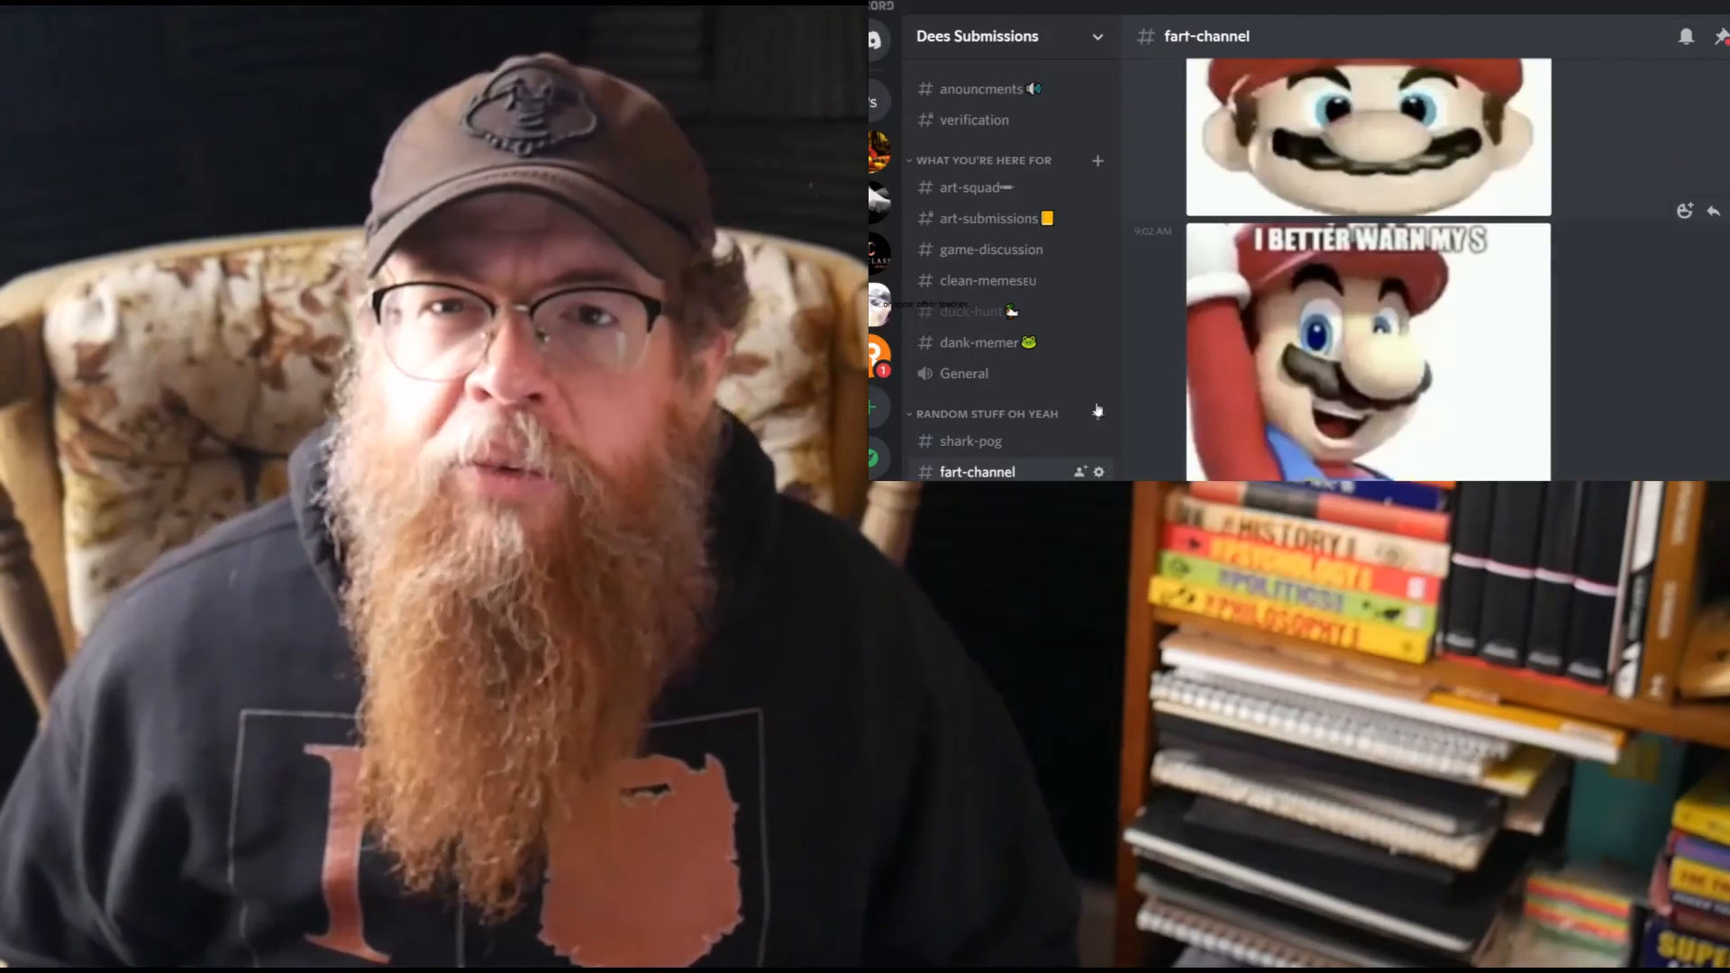
left_click(988, 280)
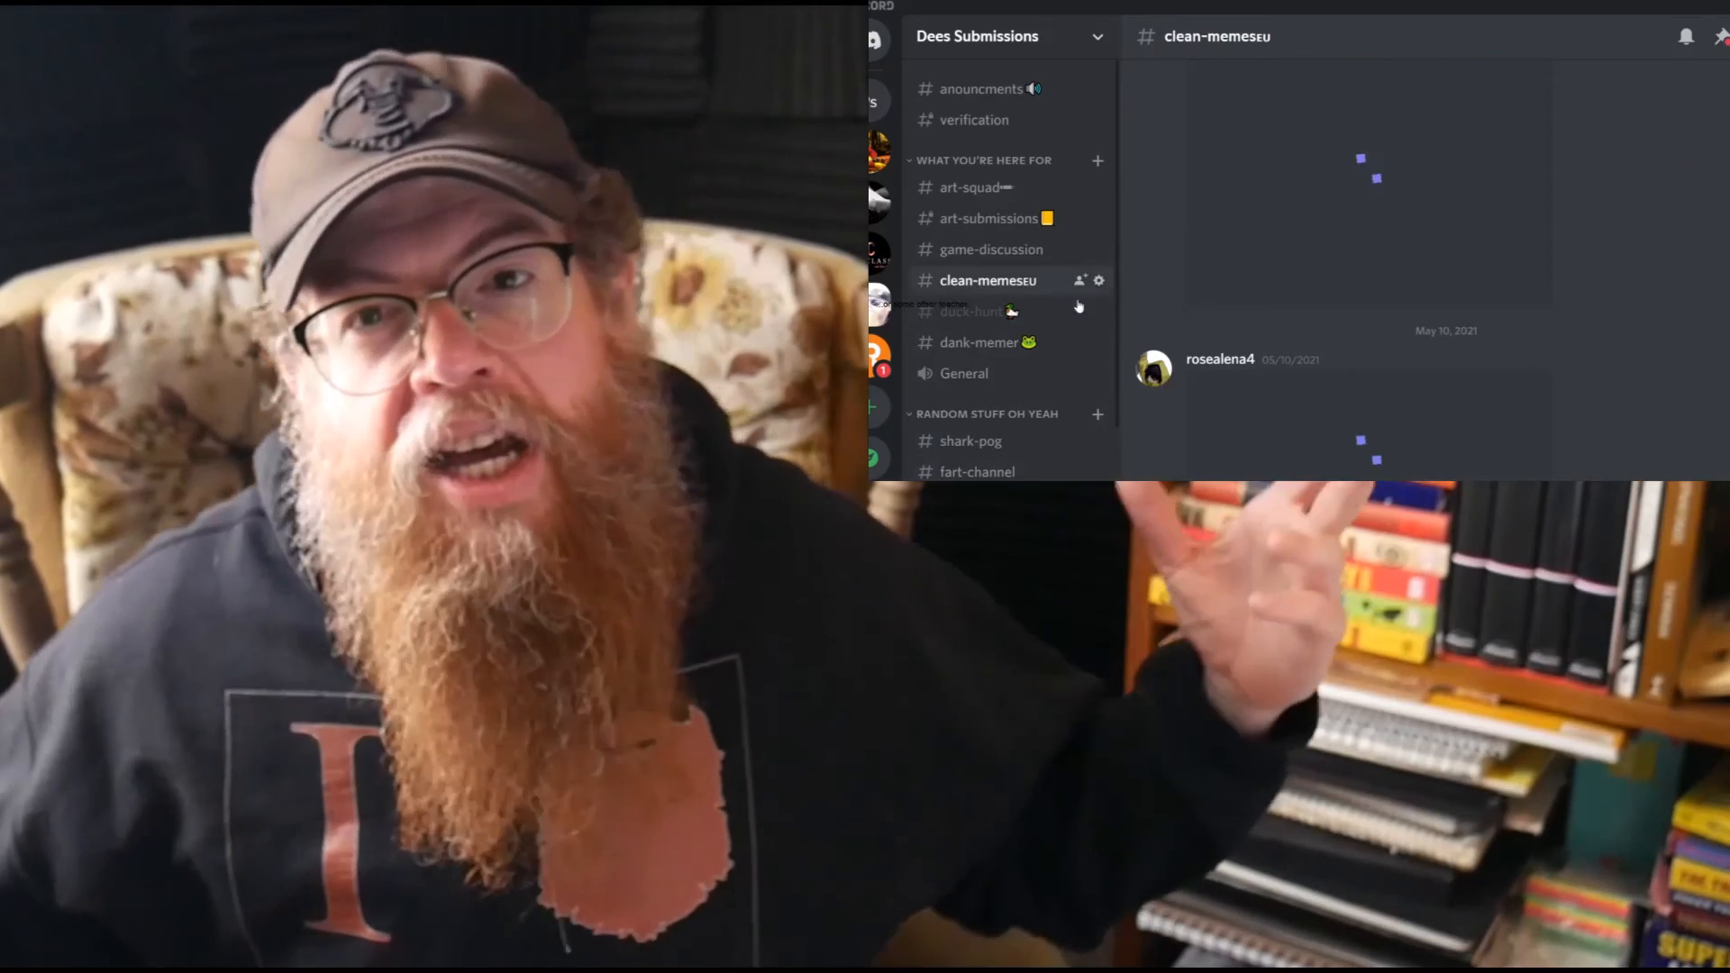
scroll("up", 3)
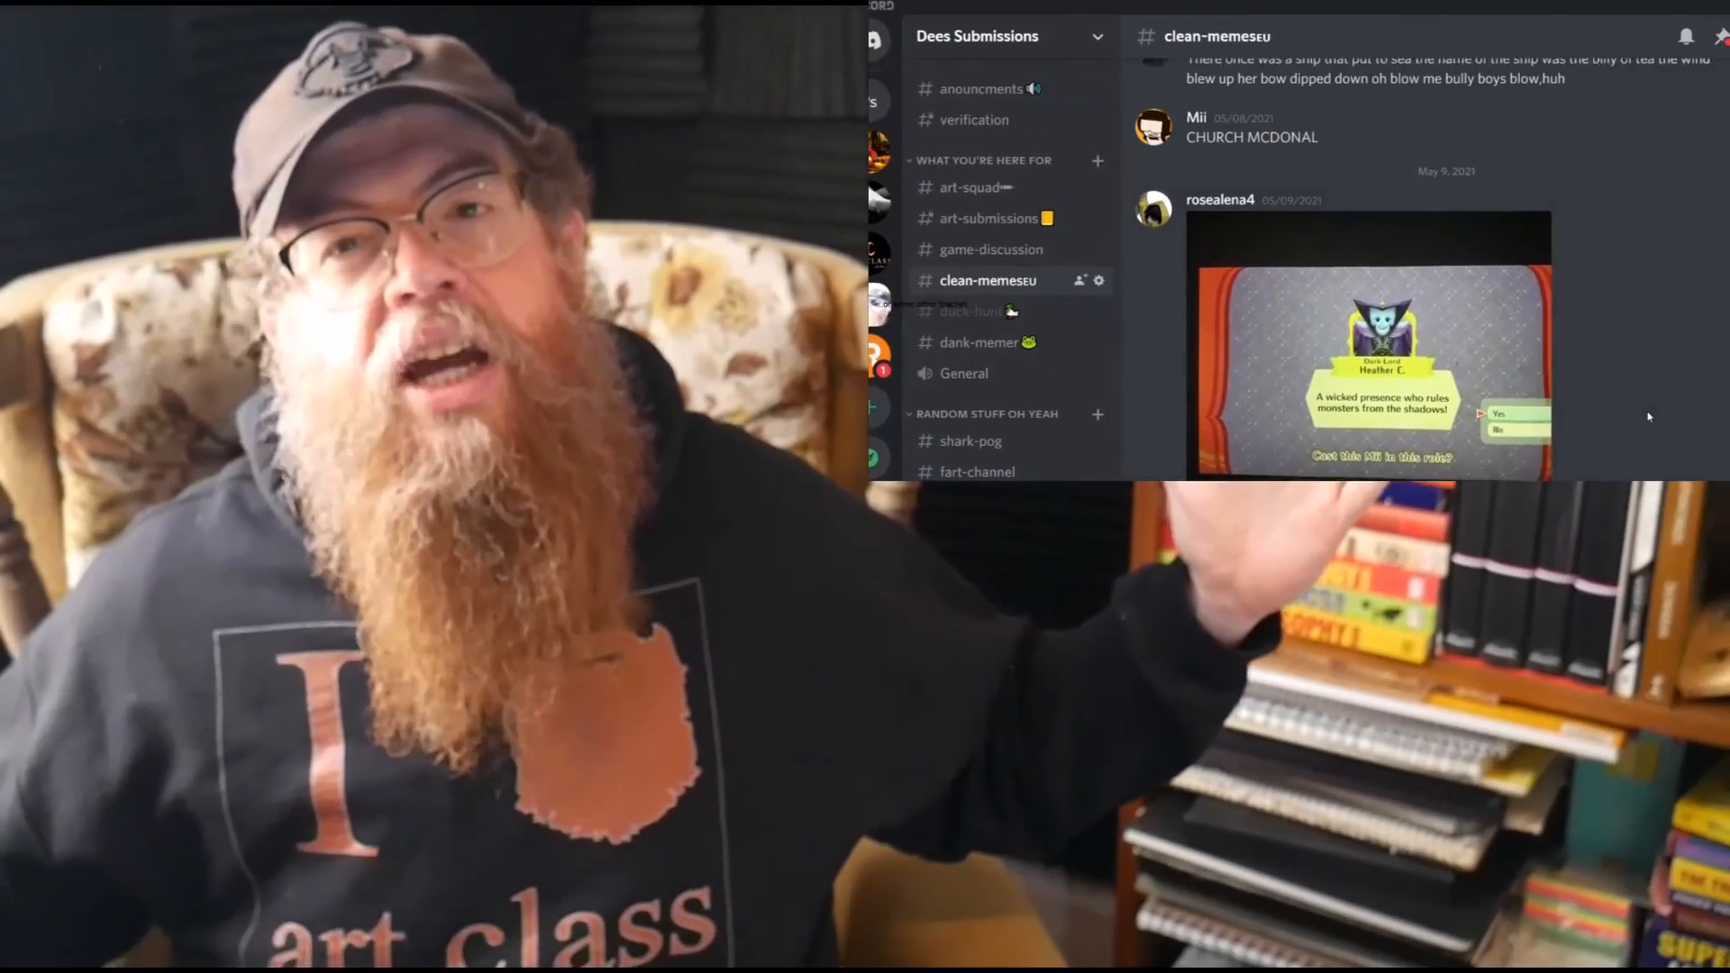